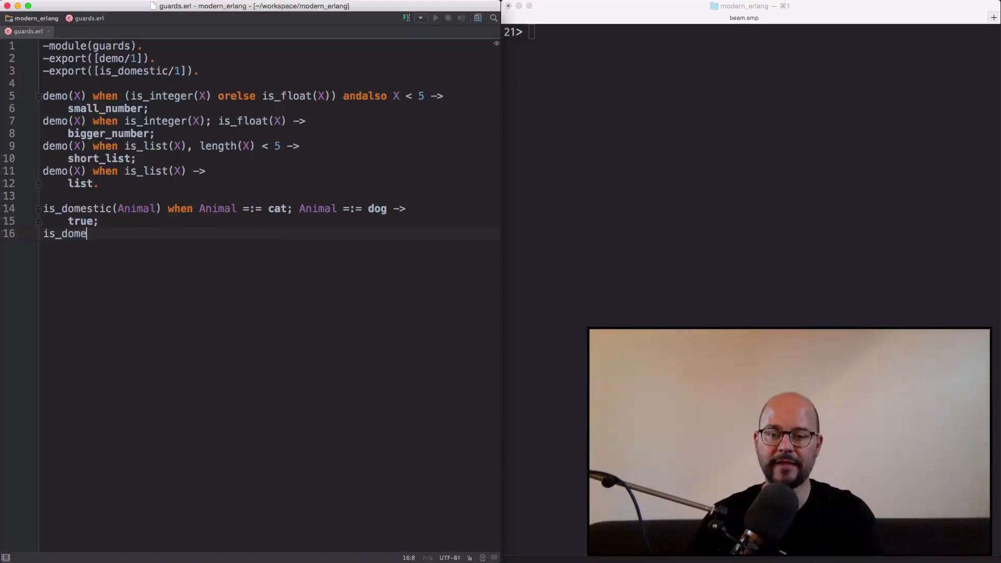
pyautogui.write('stic(_) -> false.')
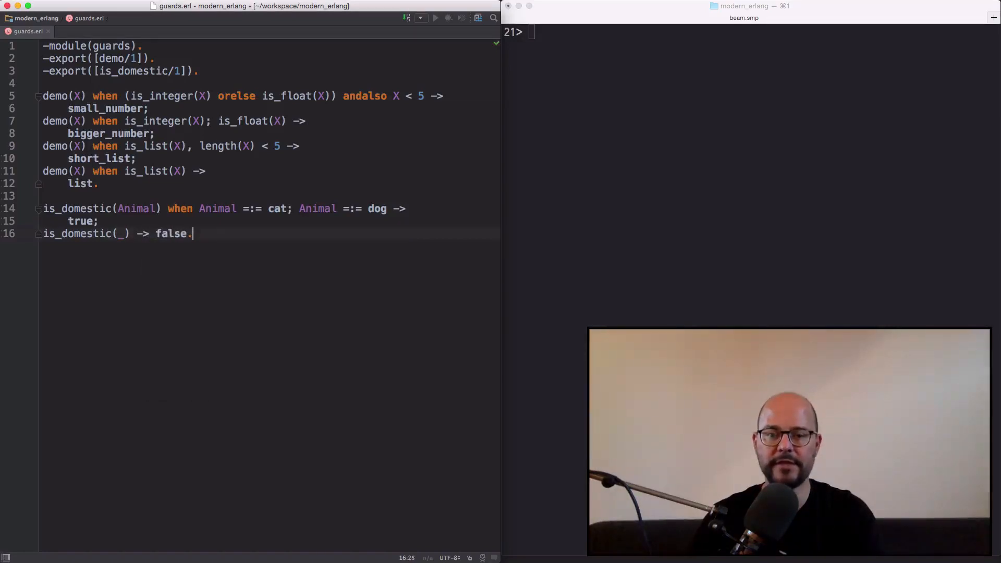
pyautogui.write('c(guards')
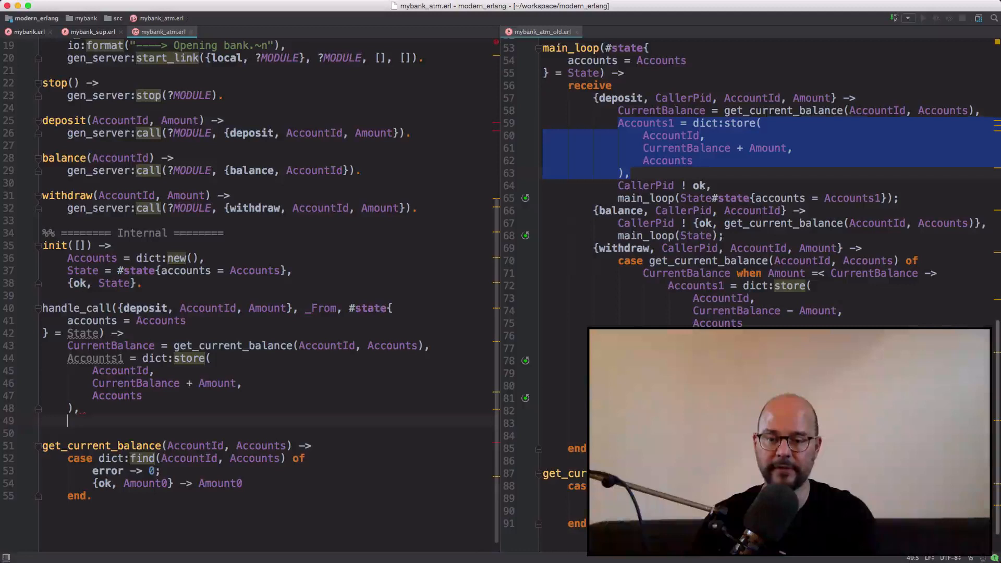
pyautogui.write('{reply, o')
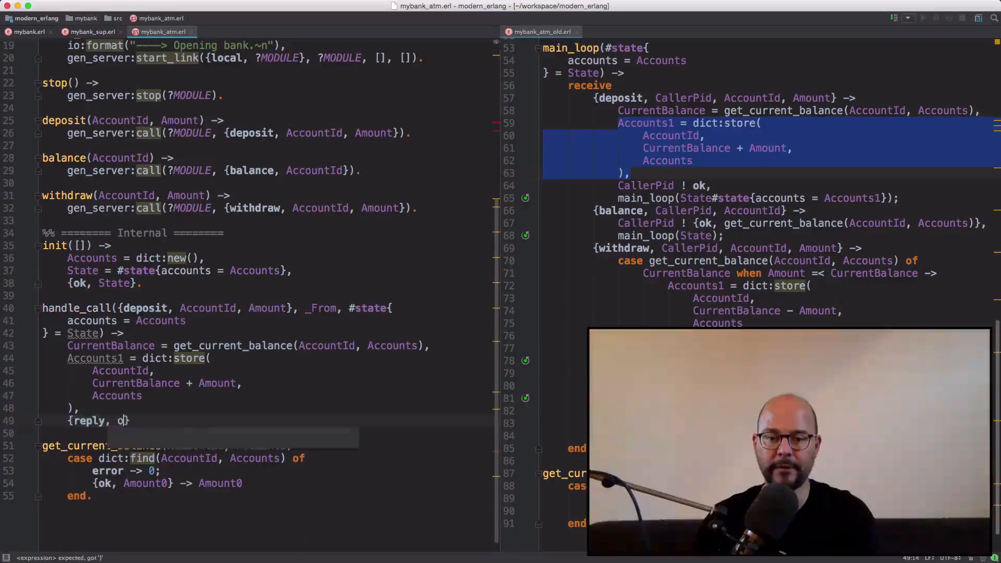
pyautogui.write('ok, State#state{accounts = Accounts1}')
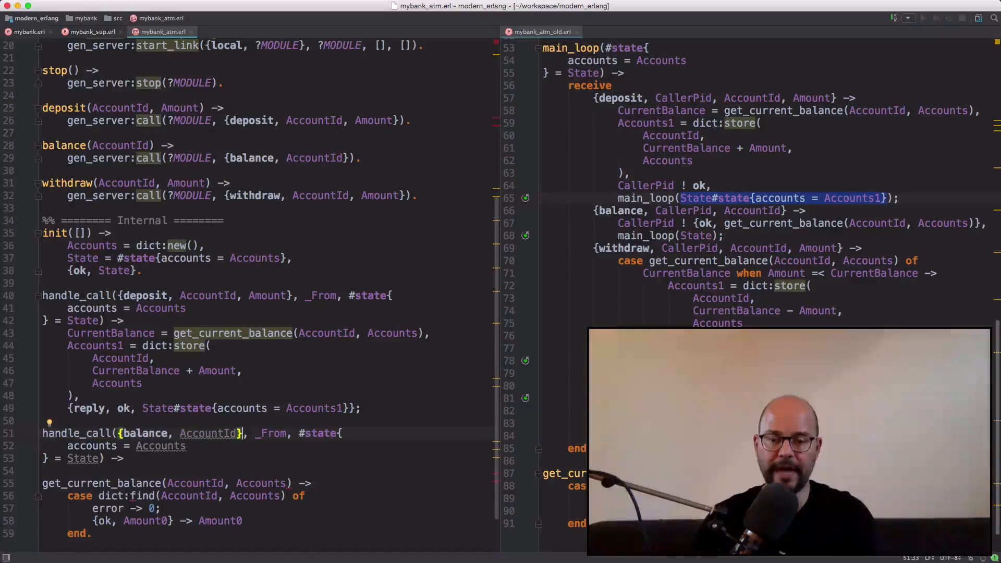
pyautogui.write('CurrentBalance = get_current_balance(AccountId, Accounts)')
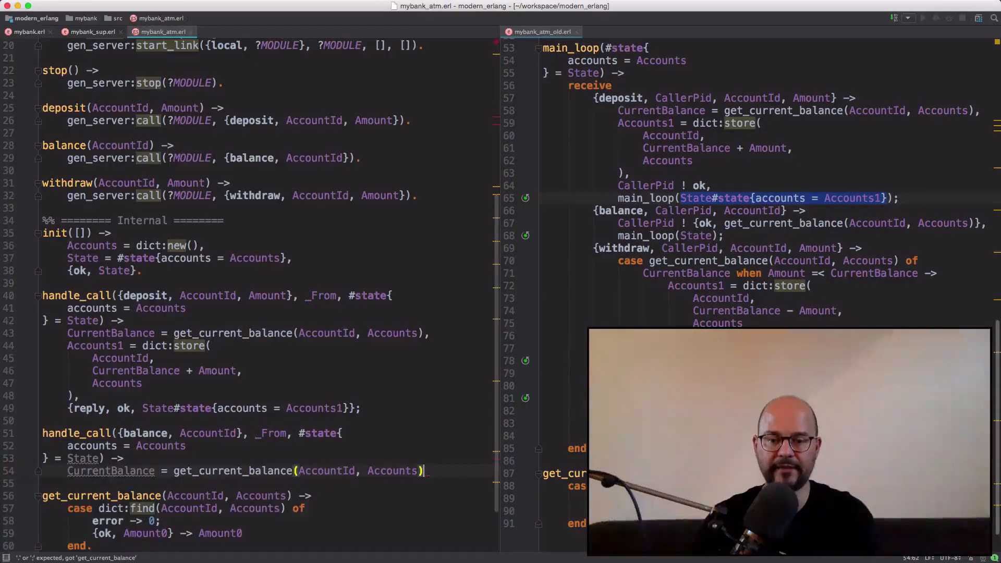
pyautogui.write(',')
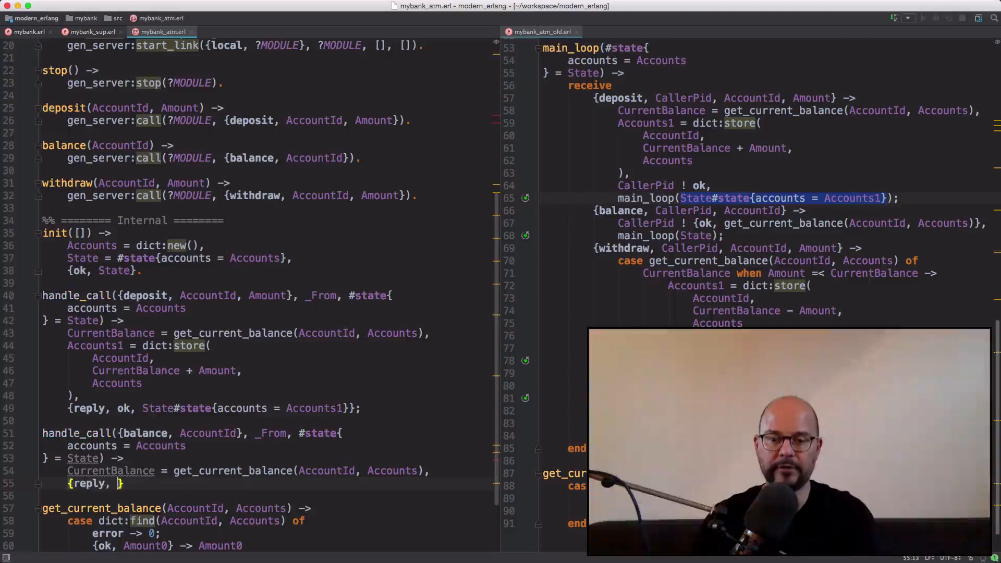
pyautogui.write('CurrentBalance,')
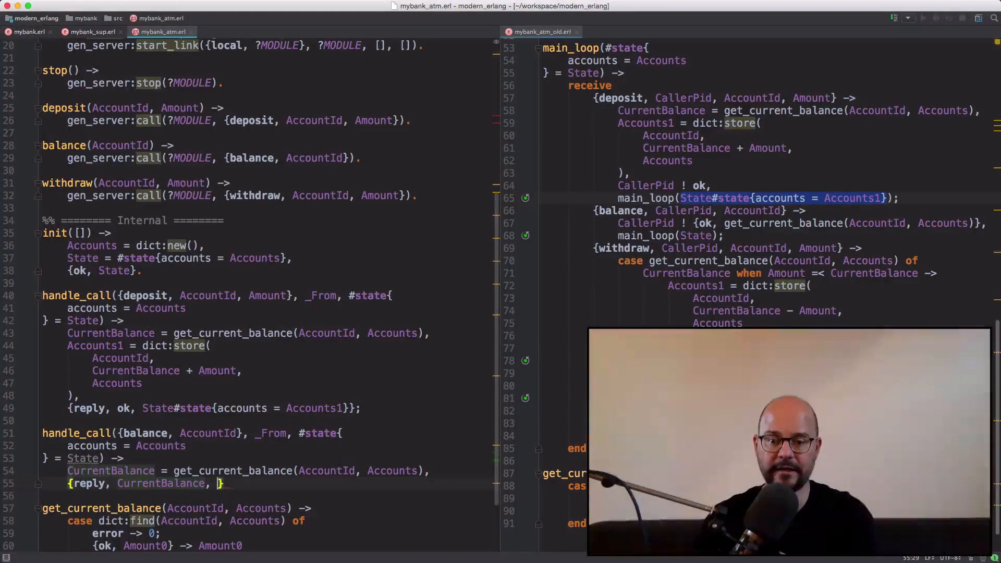
pyautogui.write('St')
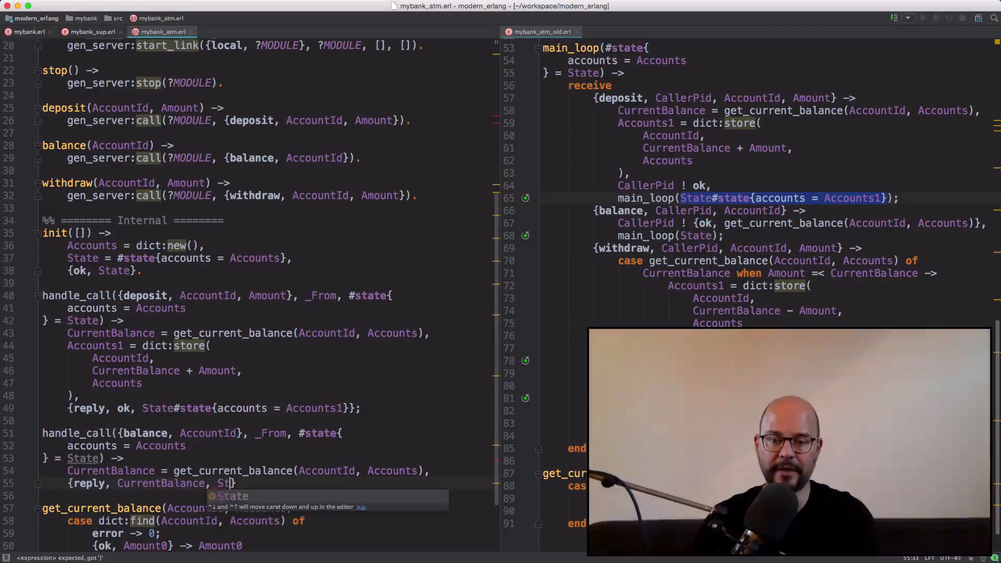